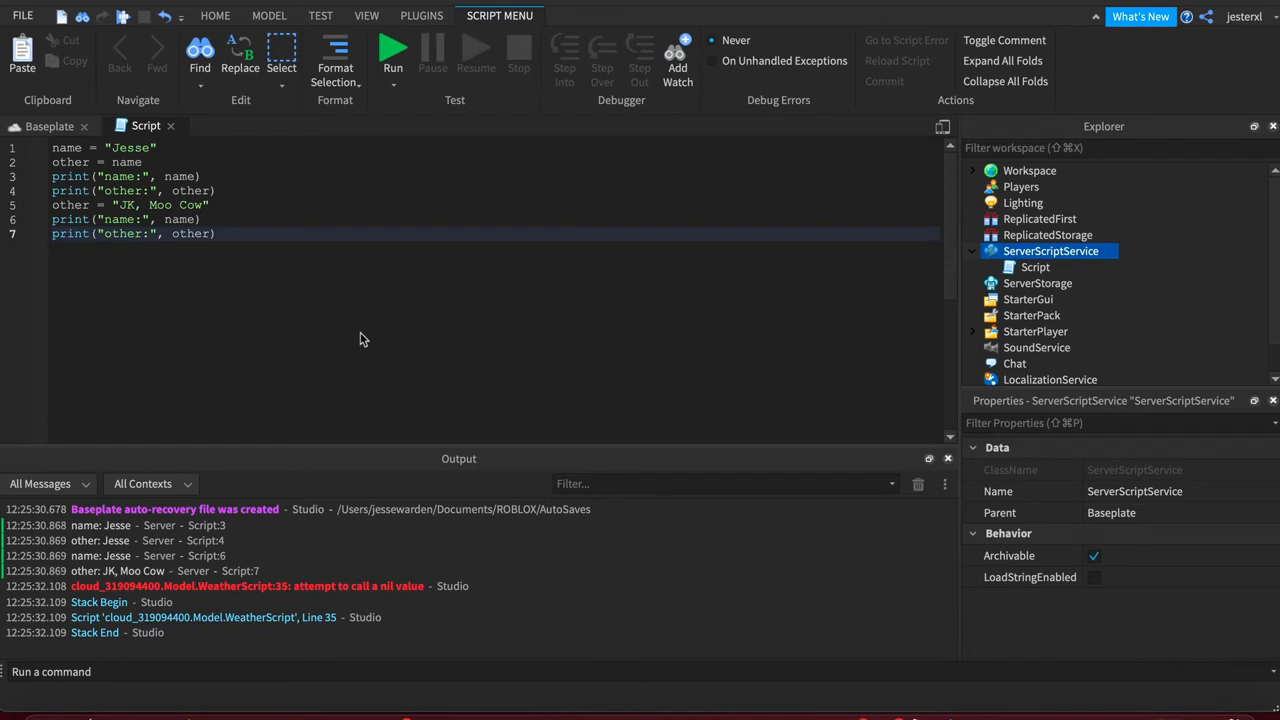
{"action": "mouse_move", "coordinate": [148, 176]}
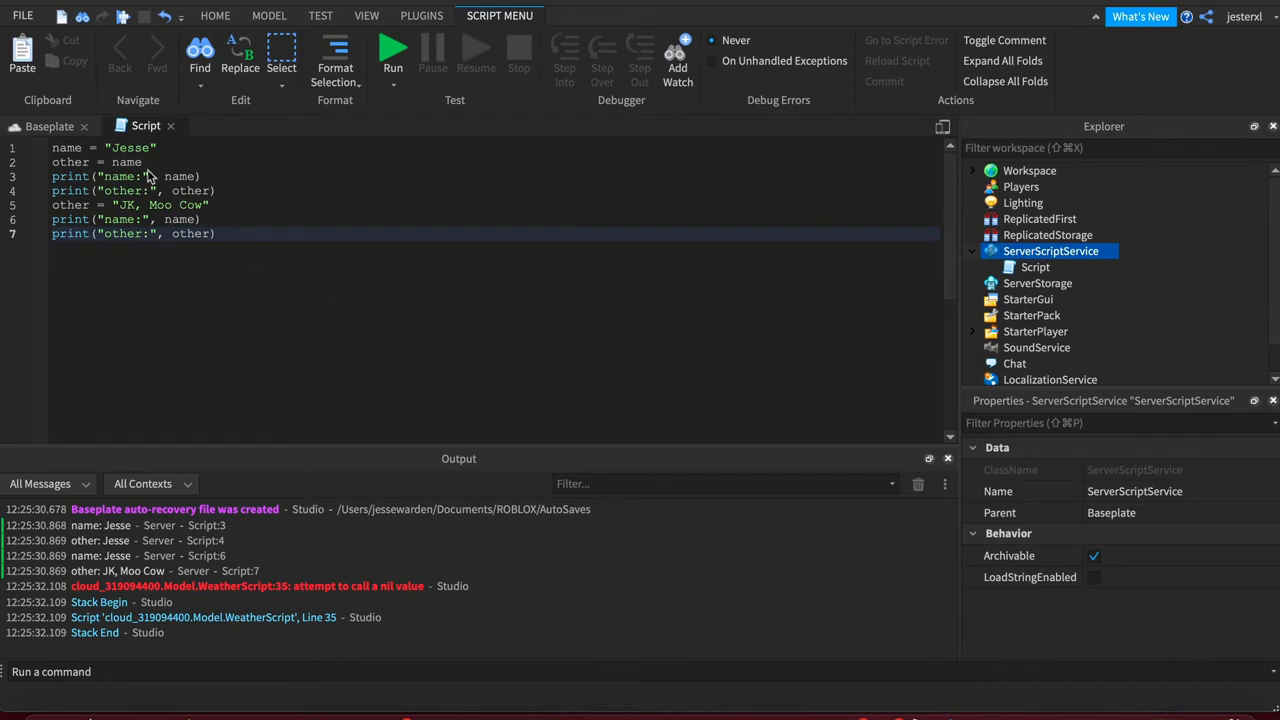
Step: Select all seven lines of the old name-and-other script for replacement
{"action": "double_click", "coordinate": [96, 160]}
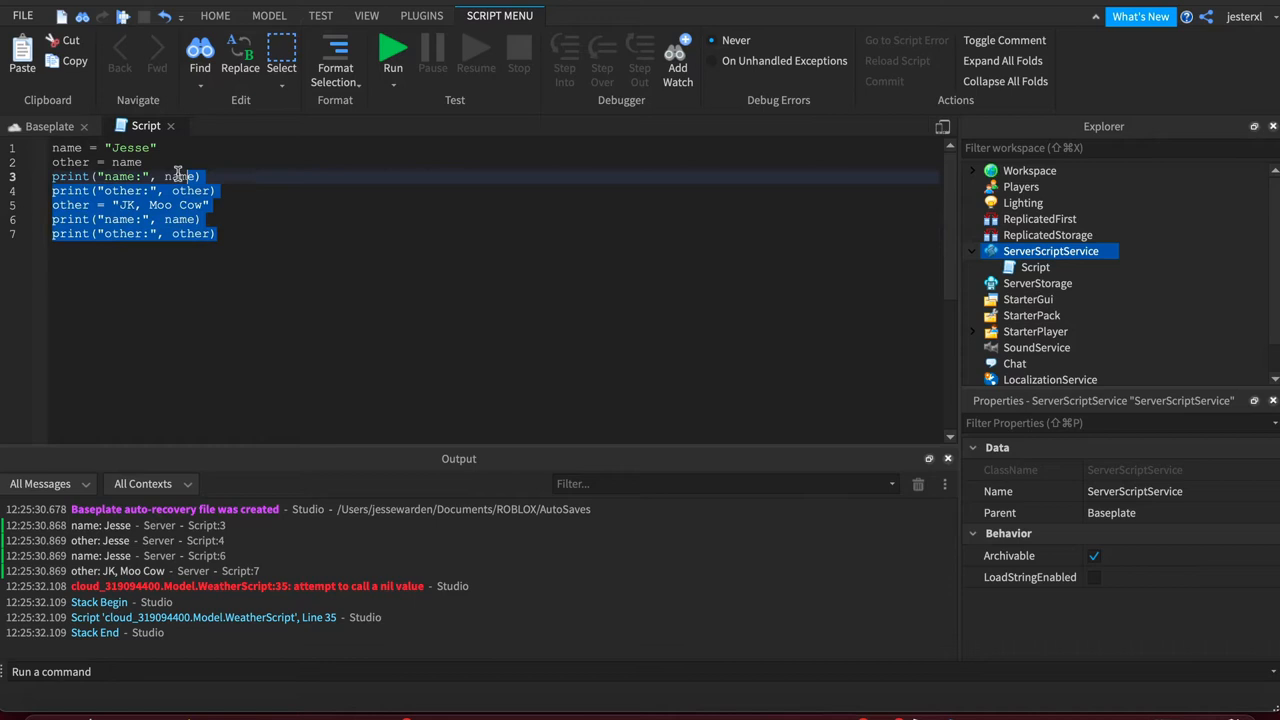
{"action": "left_click", "coordinate": [96, 148]}
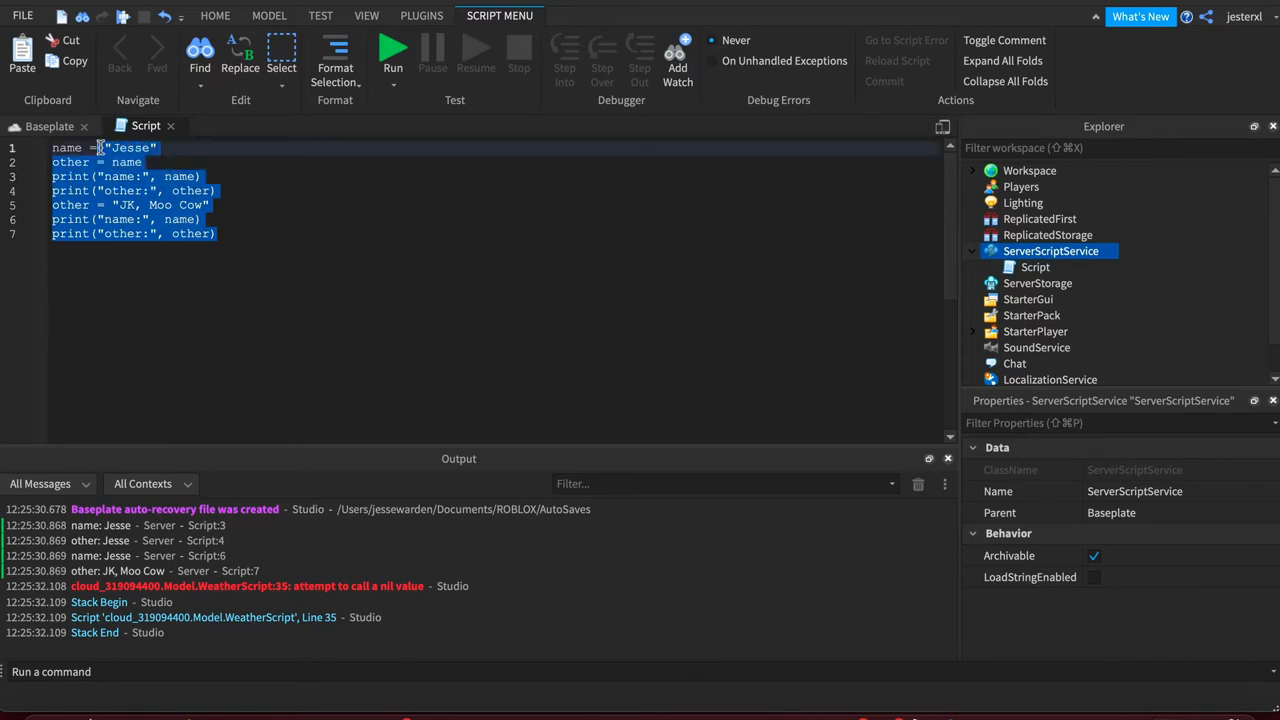
Step: Write person = { firstName = "Jesse" }, otherPerson = person, and print lines for both
{"action": "type", "text": "person = { firstN"}
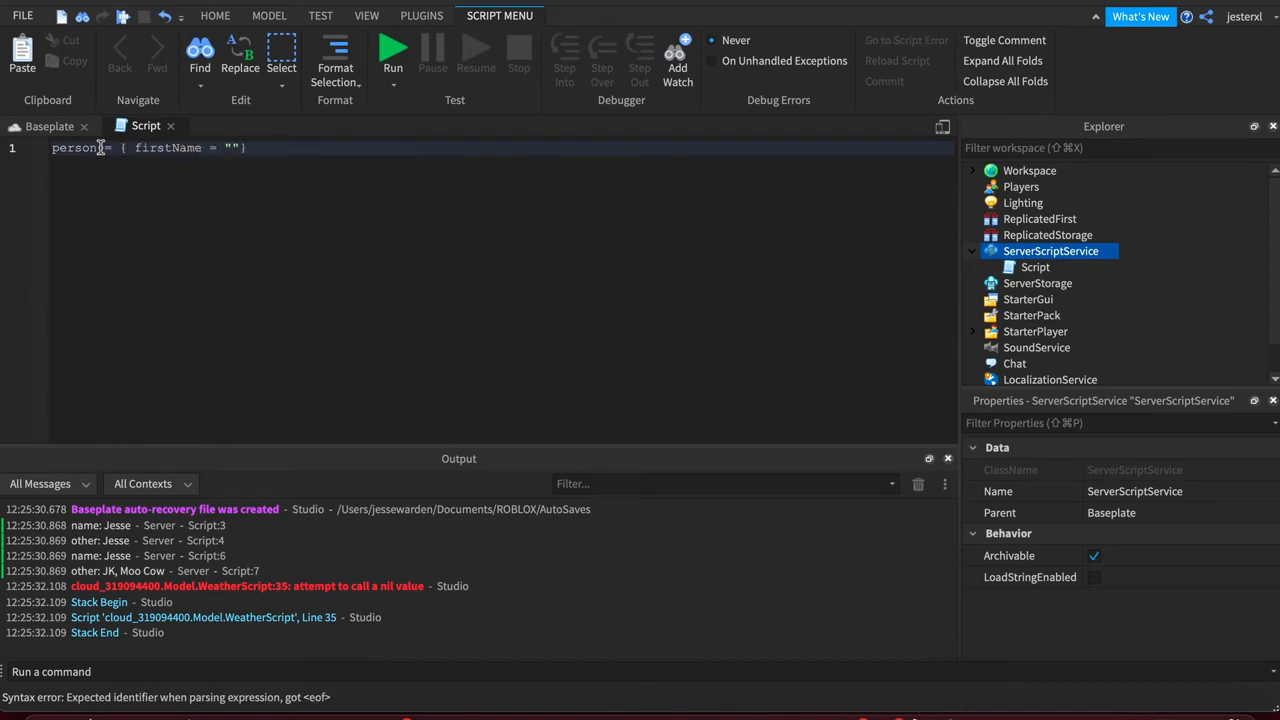
{"action": "type", "text": "Jesse"}
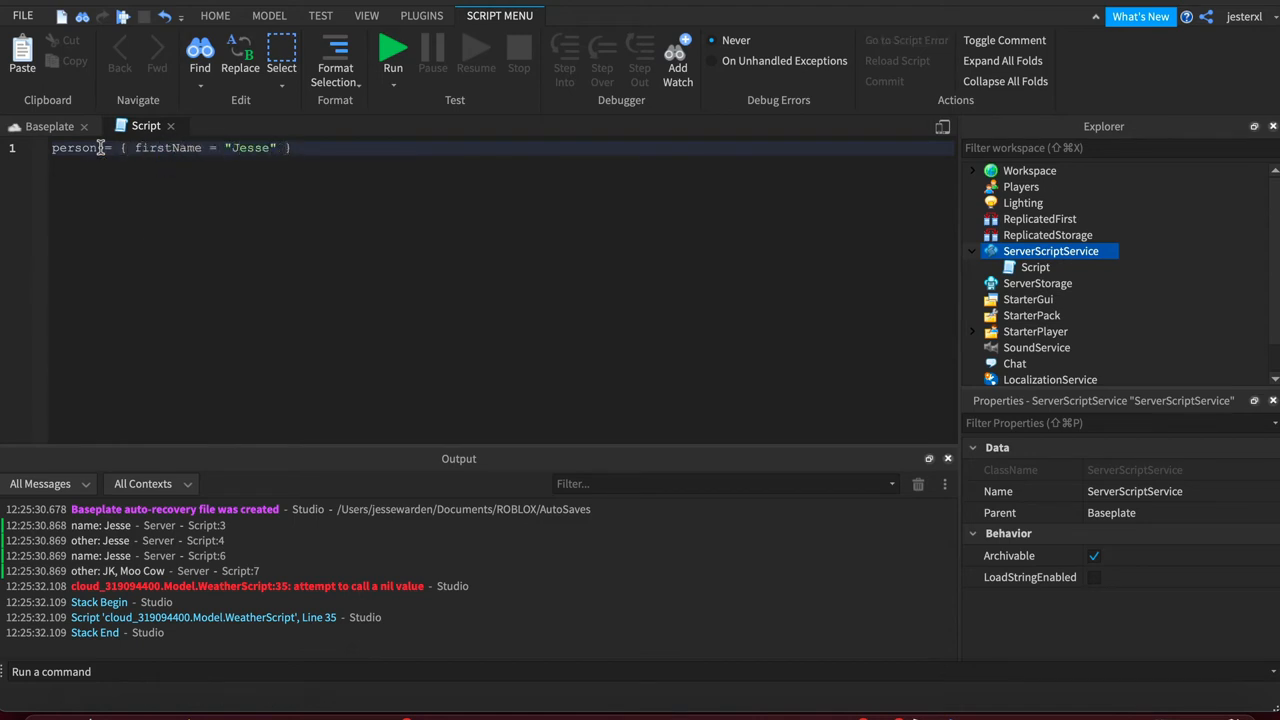
{"action": "key", "text": "Return"}
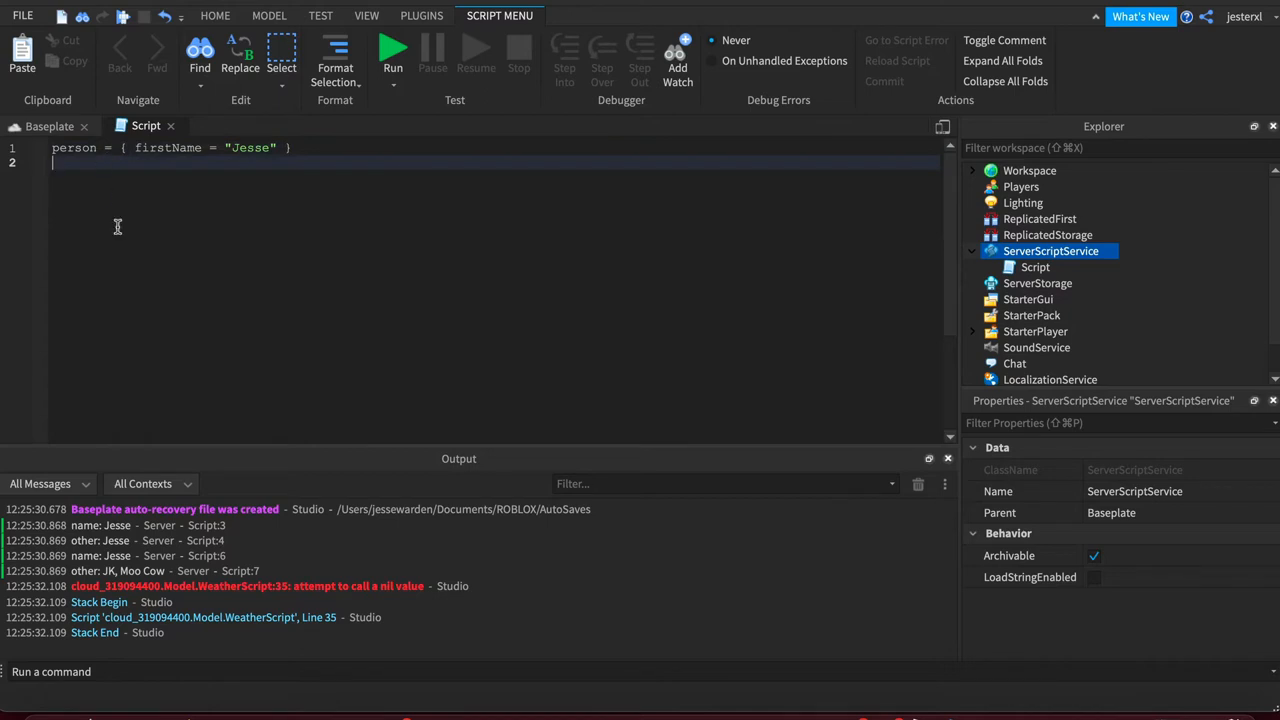
{"action": "type", "text": "print(\"person:\")"}
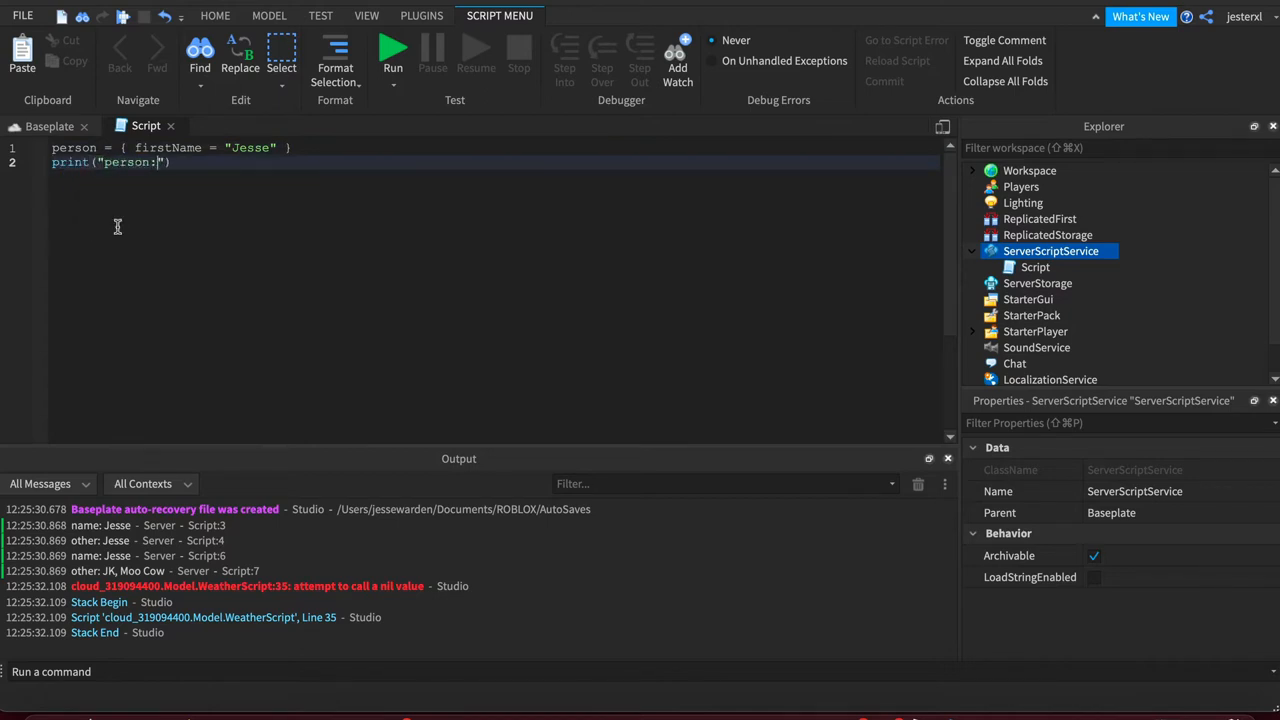
{"action": "type", "text": ", person"}
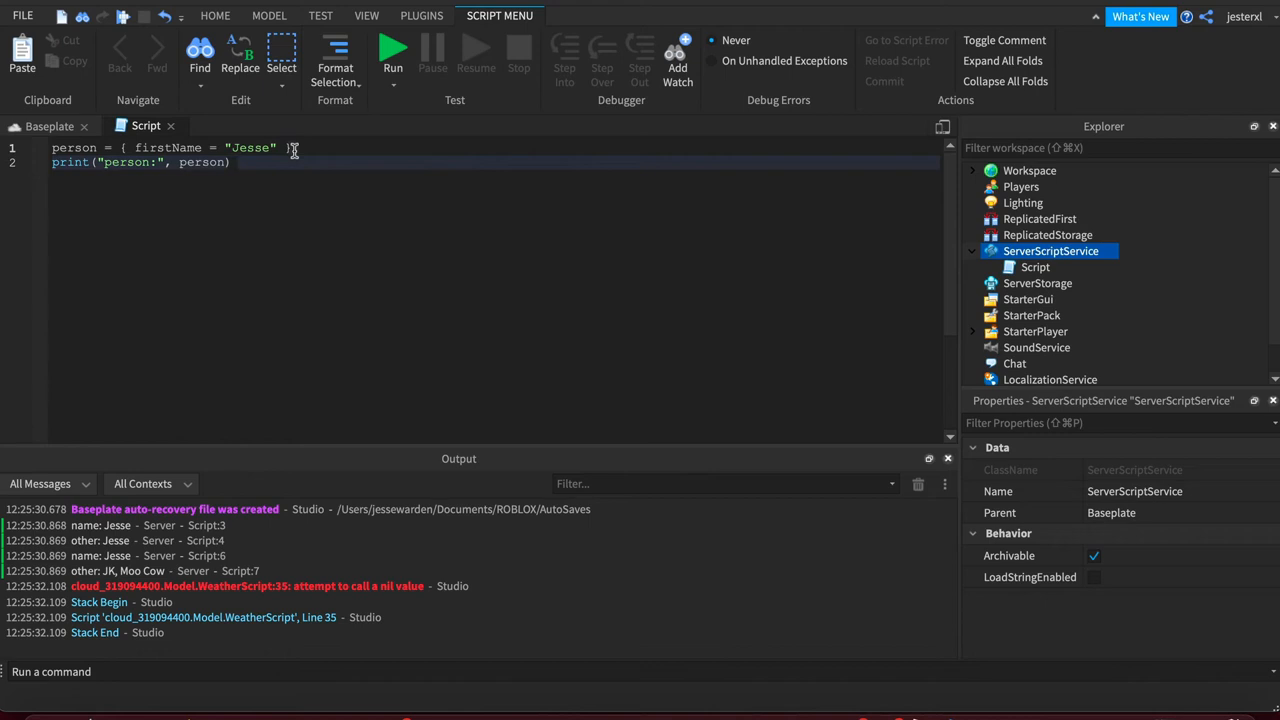
{"action": "type", "text": "other = perso"}
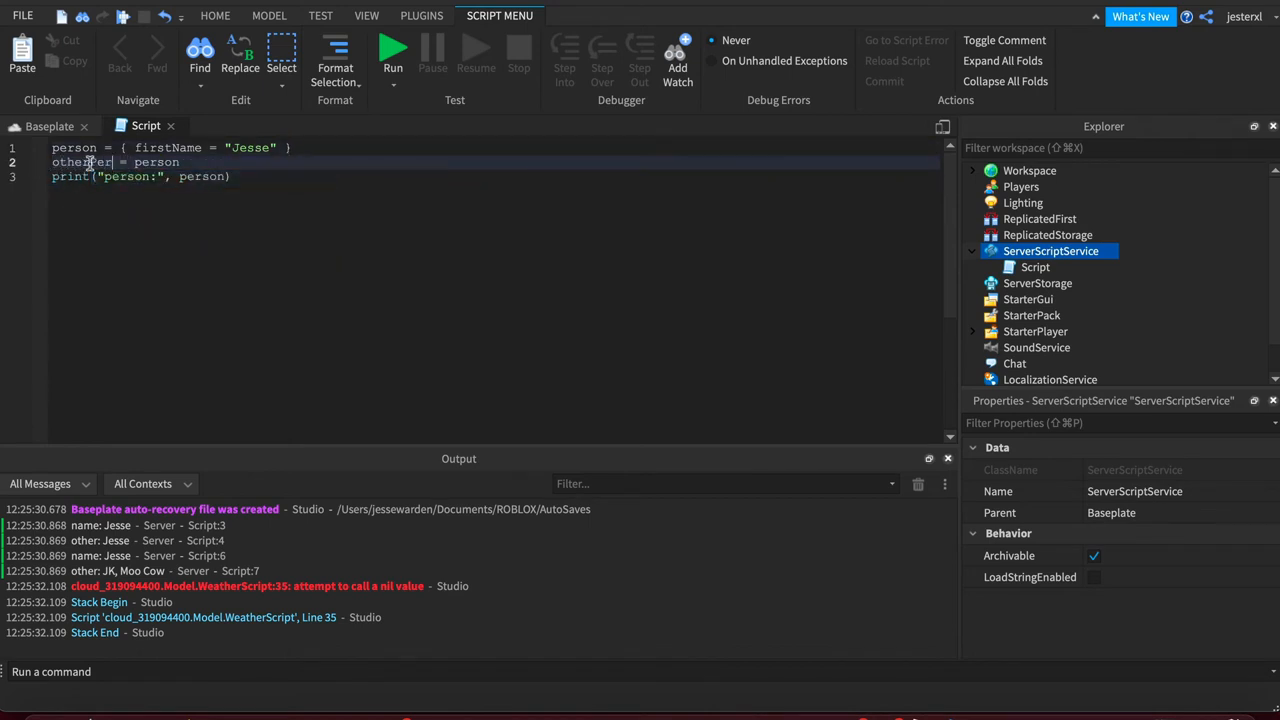
{"action": "type", "text": "pr"}
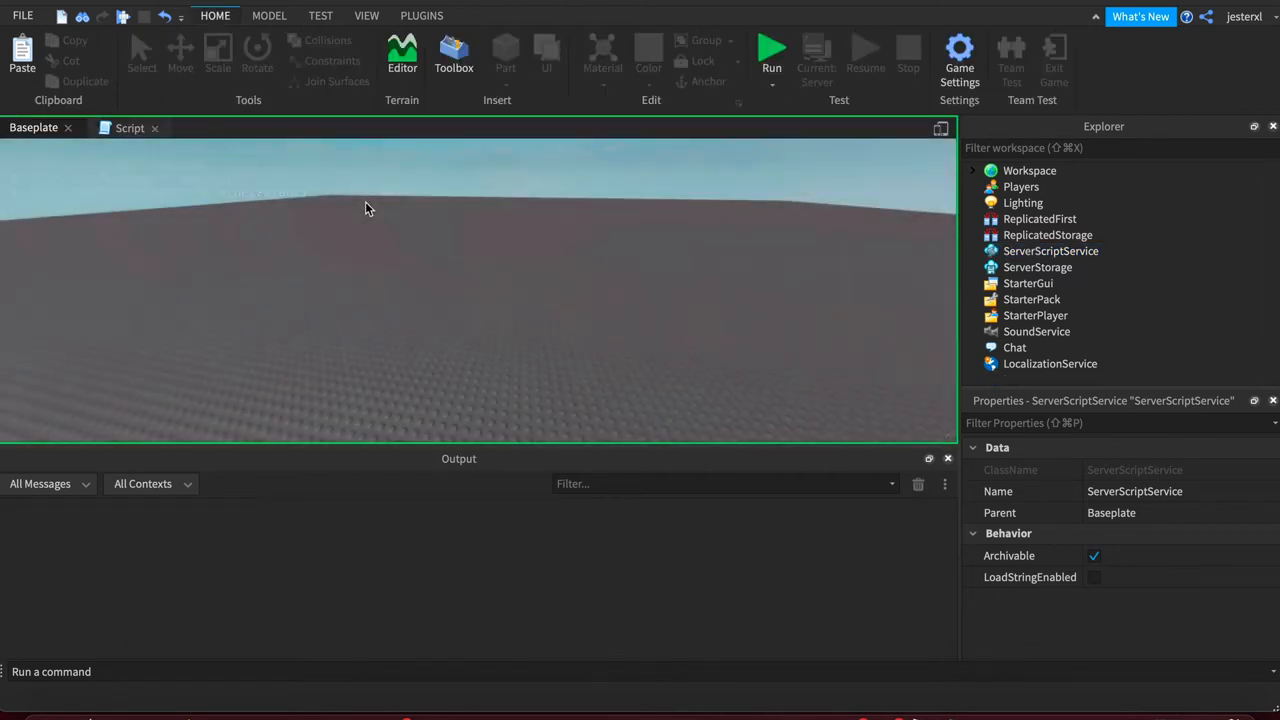
Step: Run the game so Output shows person and otherPerson as identical Jesse tables, then stop
{"action": "left_click", "coordinate": [772, 50]}
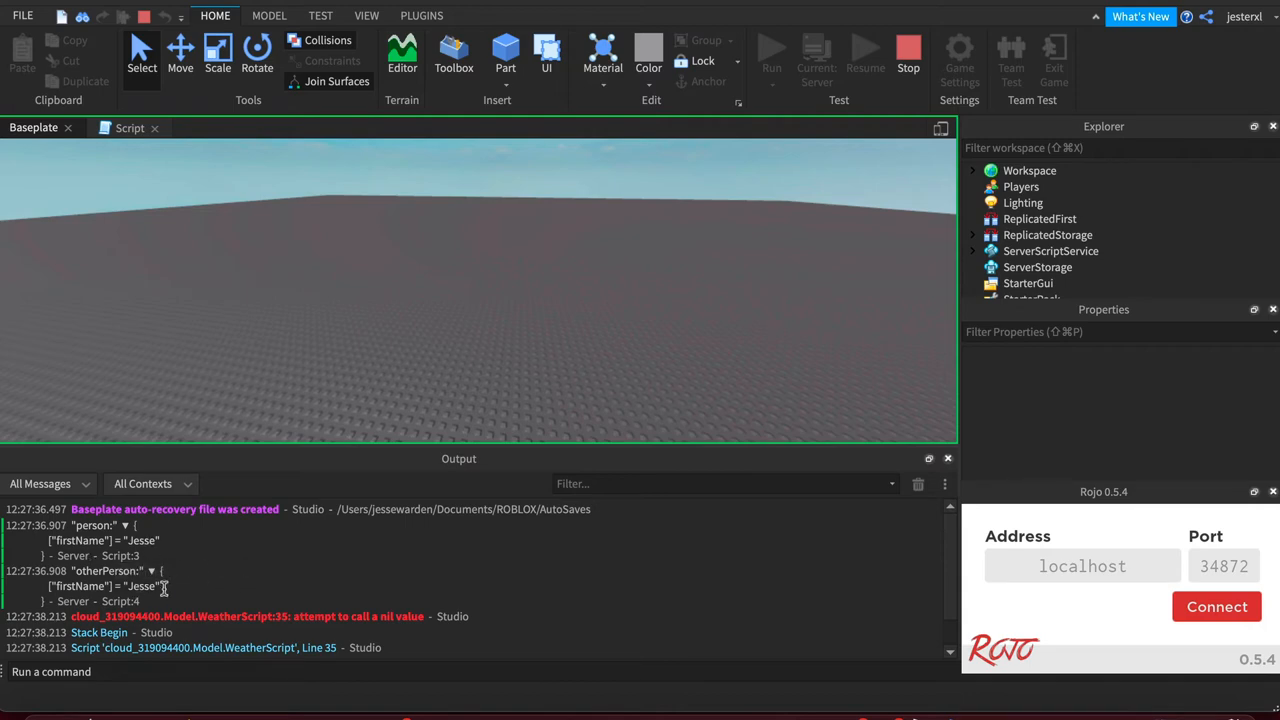
{"action": "left_click", "coordinate": [908, 48]}
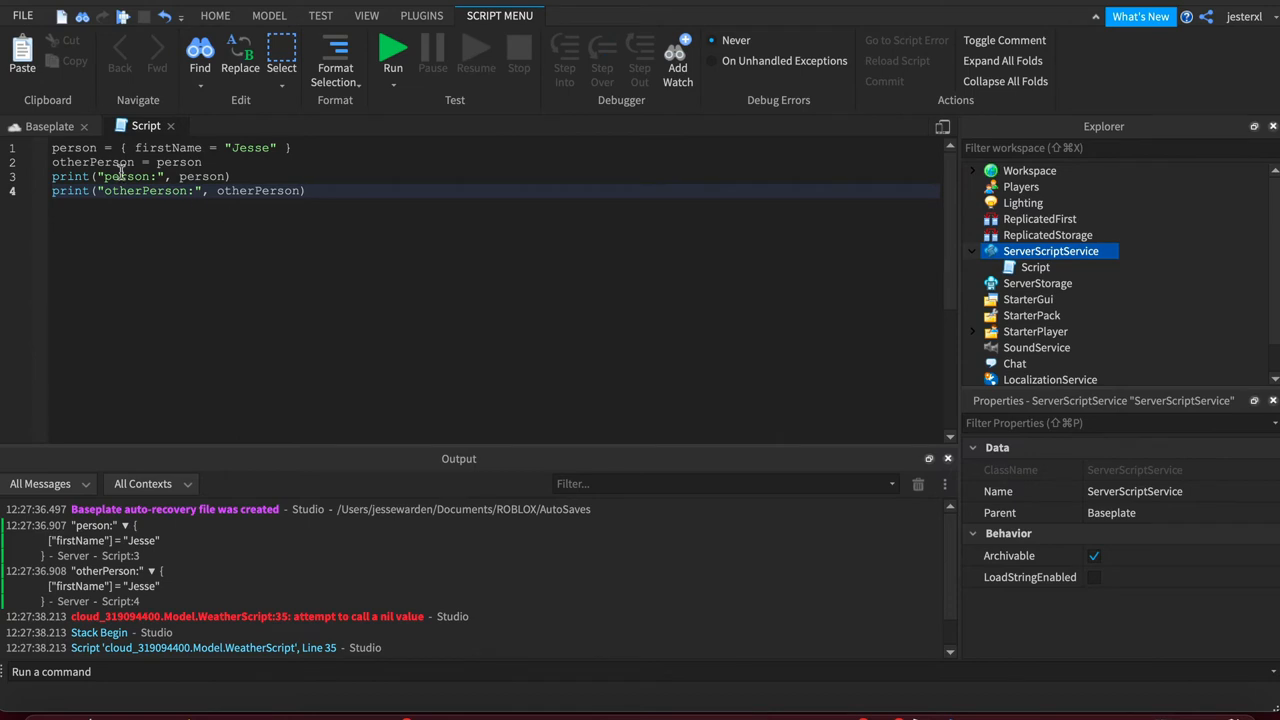
Step: Add otherPerson.firstName = "Albus" on a new line after the prints
{"action": "double_click", "coordinate": [92, 162]}
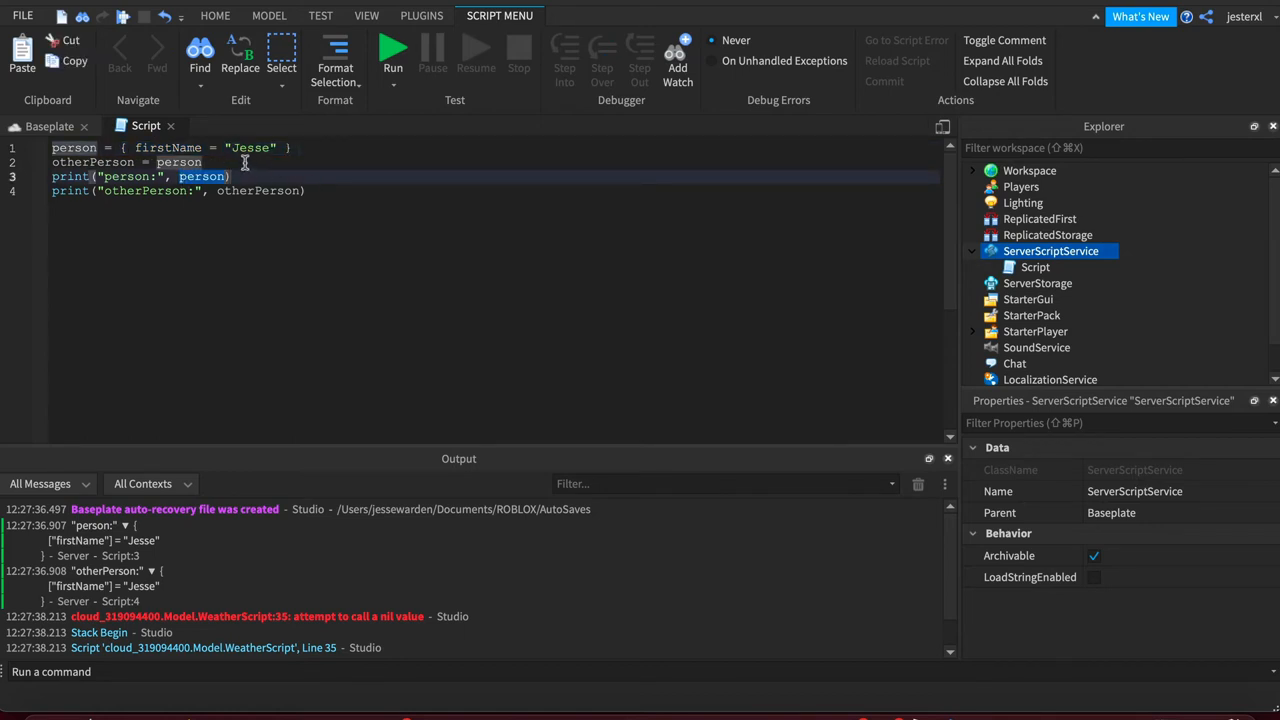
{"action": "type", "text": "otherPerson."}
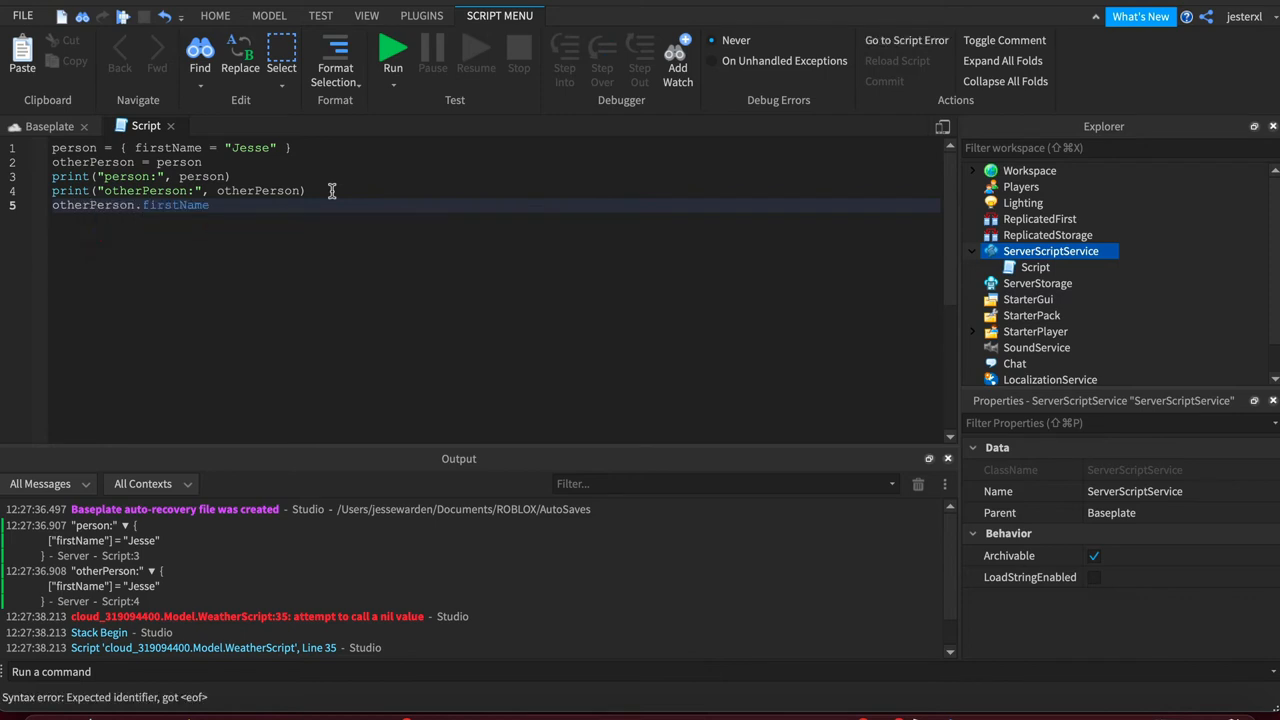
{"action": "type", "text": "= \"Al\""}
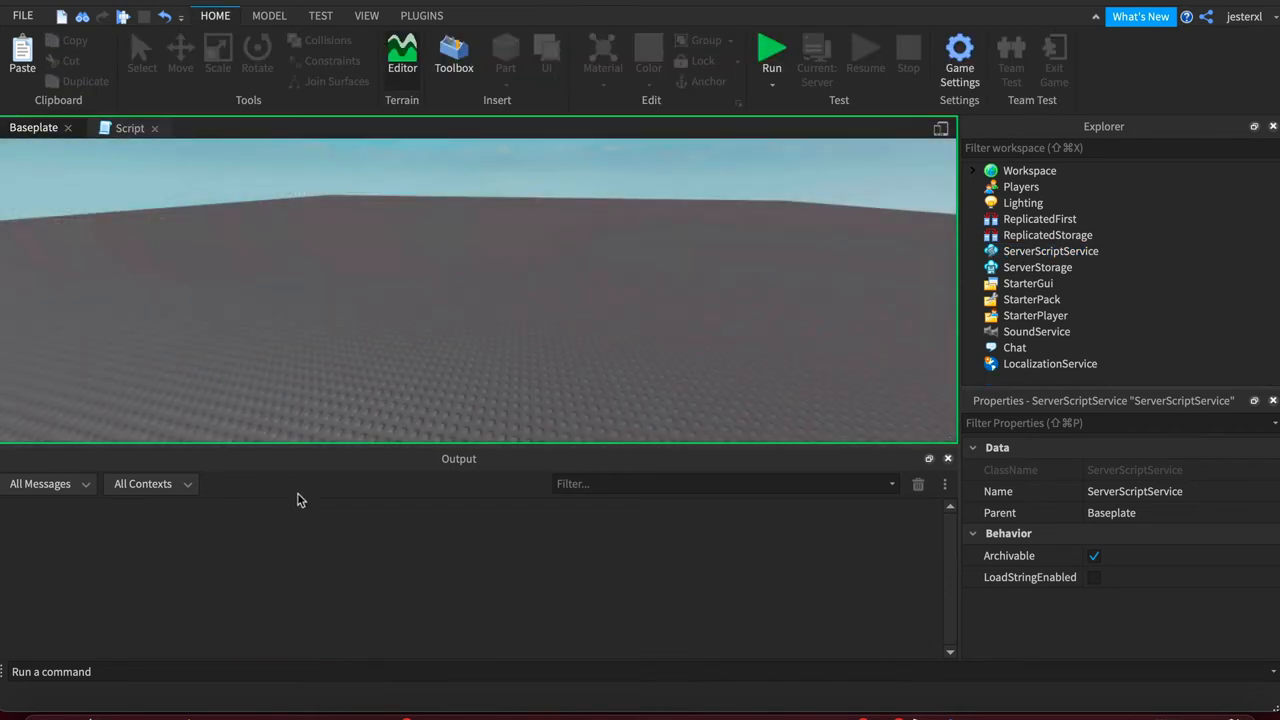
Step: Run again so Output shows both person and otherPerson with firstName Albus, then return to the script
{"action": "left_click", "coordinate": [772, 50]}
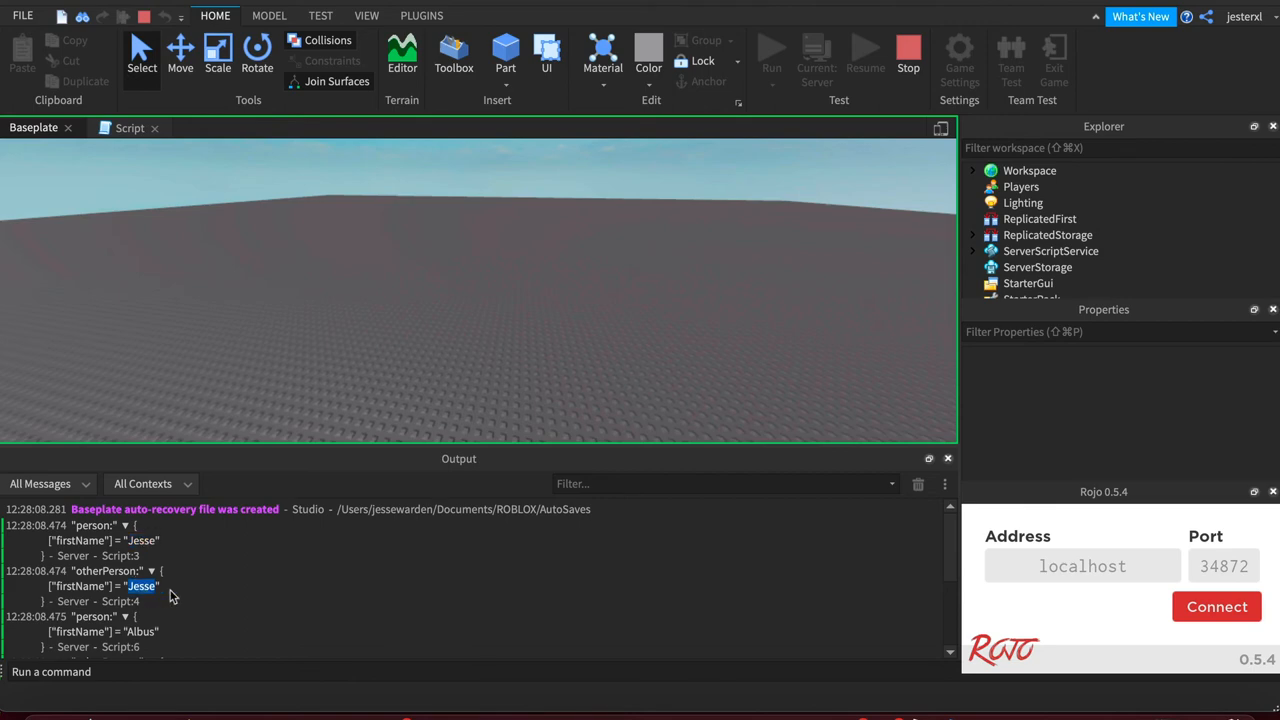
{"action": "scroll", "scroll_direction": "down", "scroll_amount": 3}
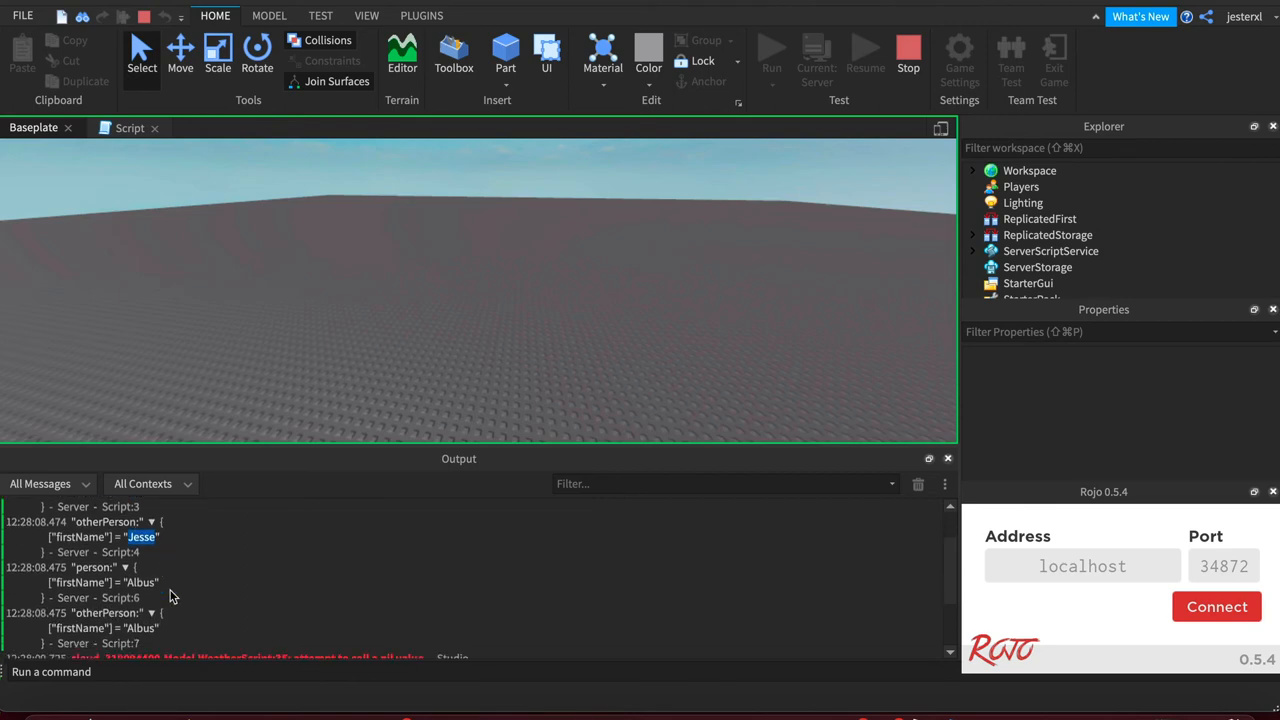
{"action": "mouse_move", "coordinate": [134, 628]}
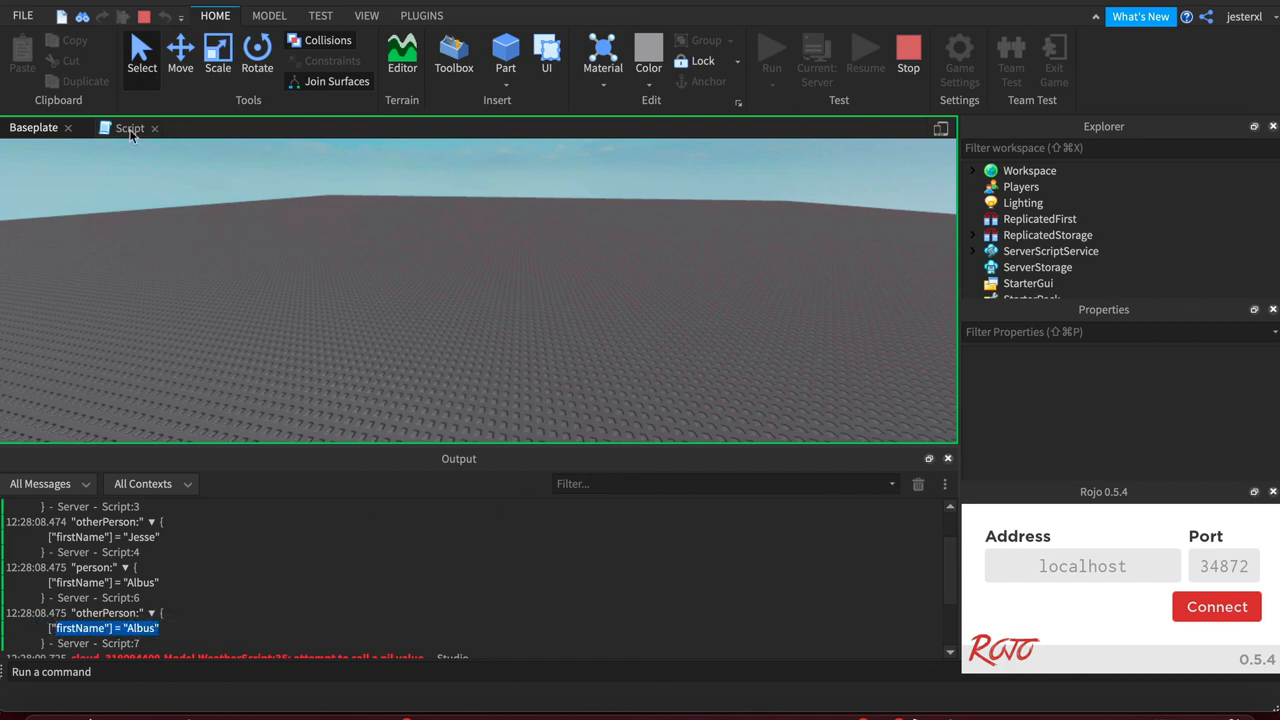
{"action": "left_click", "coordinate": [128, 128]}
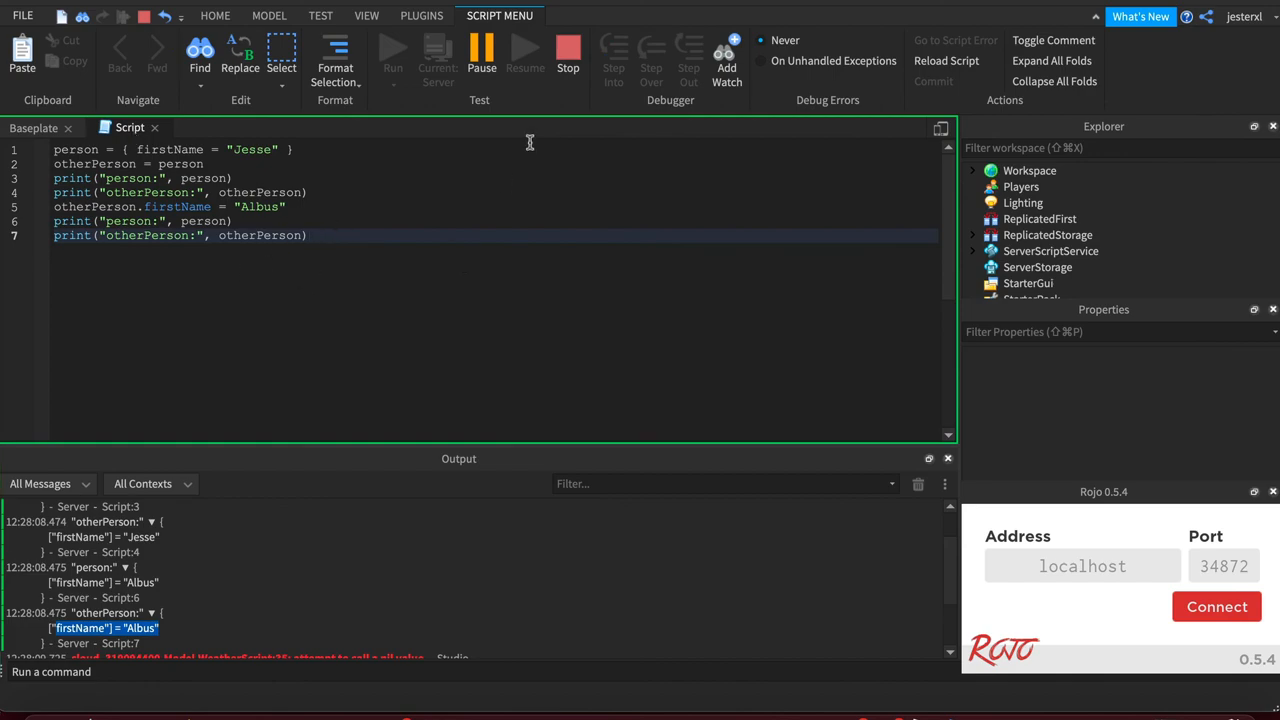